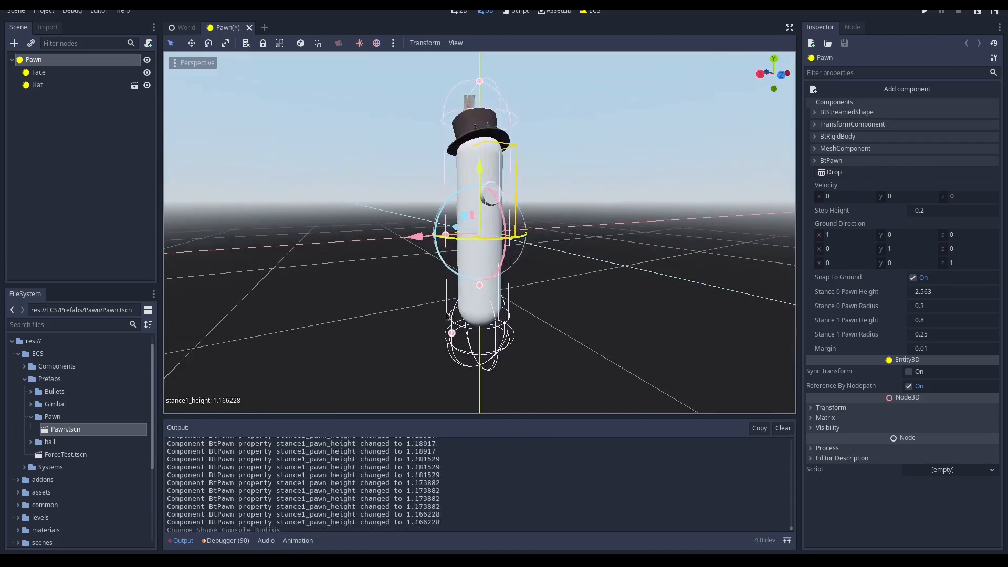
Inspect the BtRigidBody settings, then add BtPawnWalk to the Physics pipeline after BtApplyForces
left_click(838, 135)
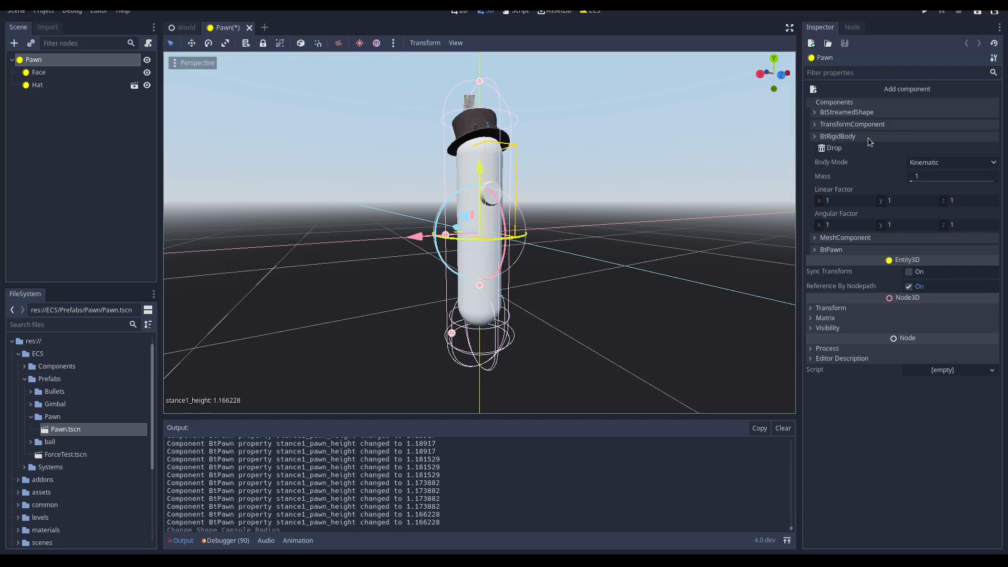
left_click(953, 162)
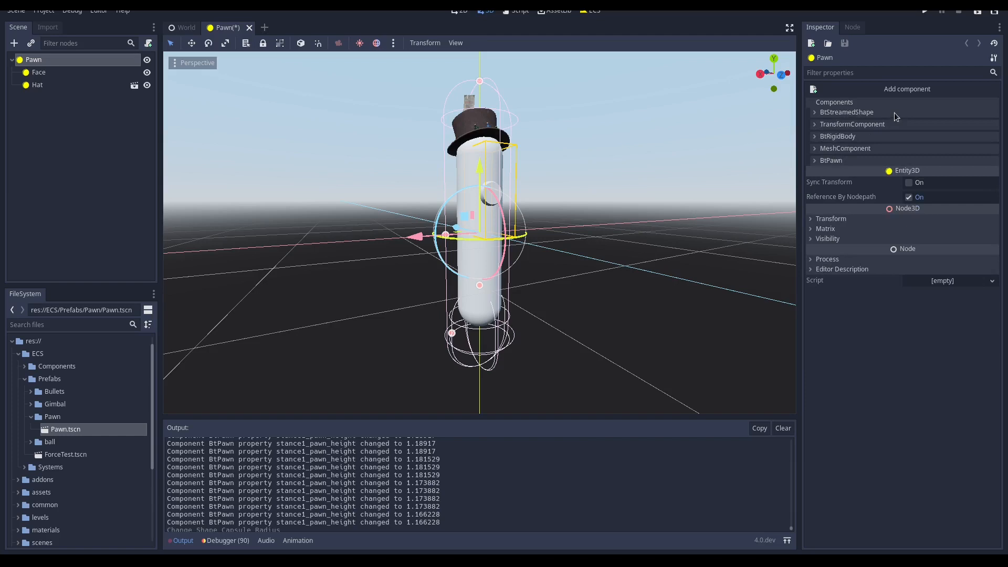
mouse_move(867, 151)
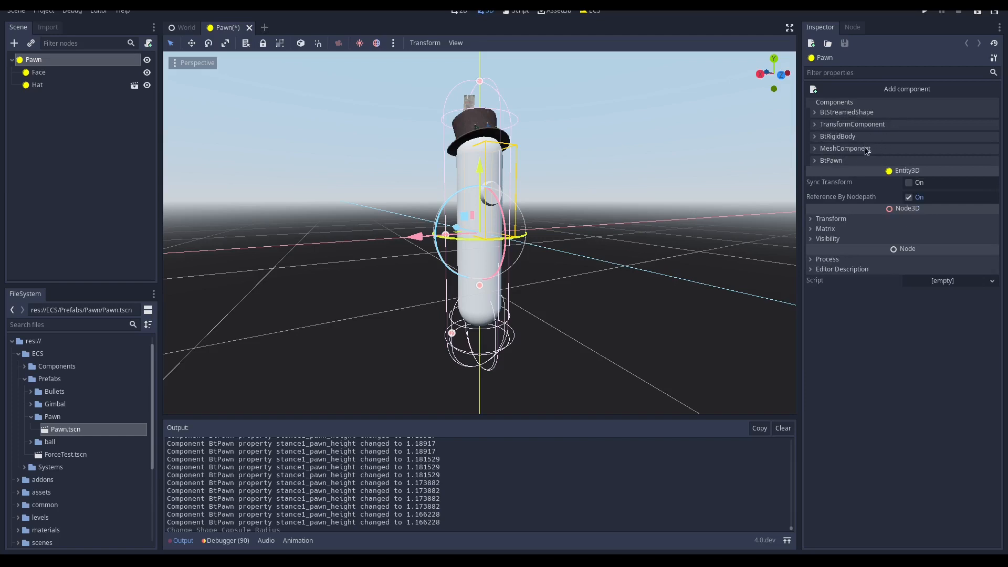
left_click(832, 159)
type("BtPa")
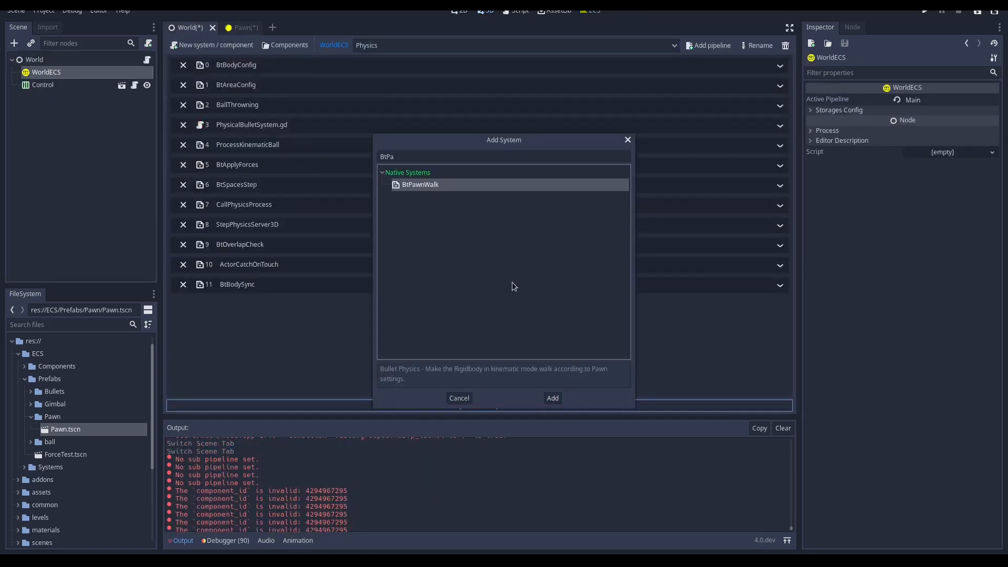
left_click(553, 398)
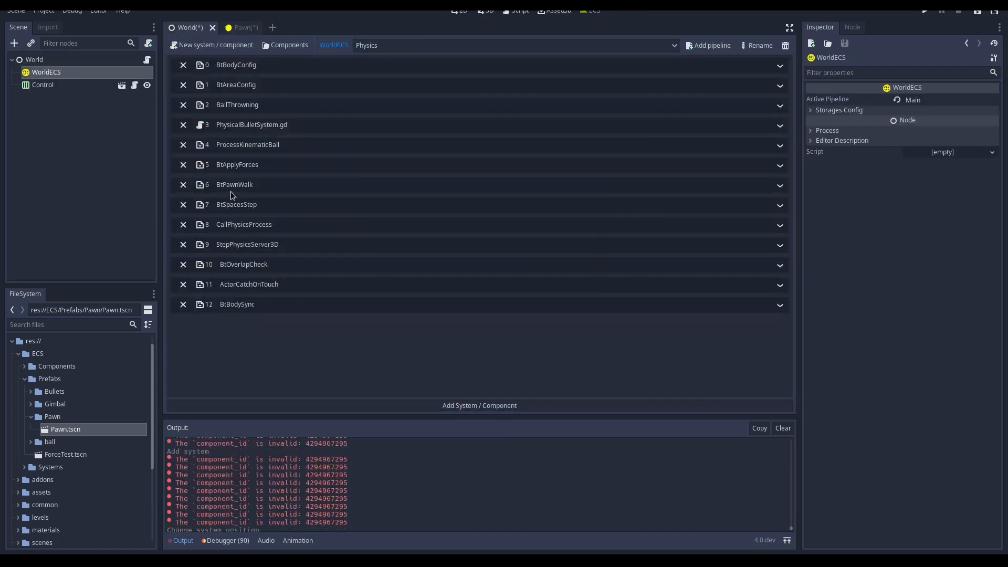
left_click(239, 27)
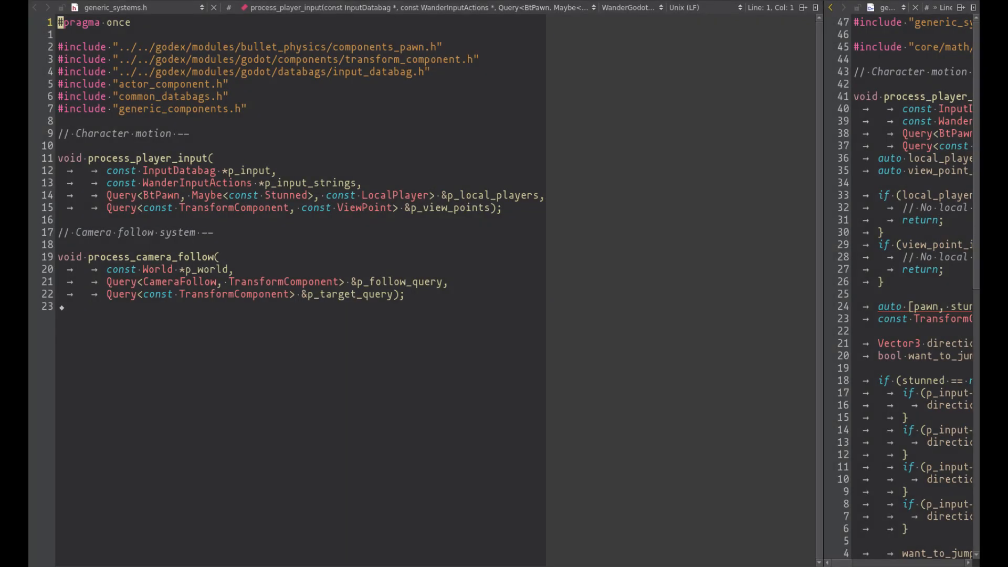
View the process_player_input and process_camera_follow declarations in generic_systems.h
left_click_drag(58, 157, 502, 220)
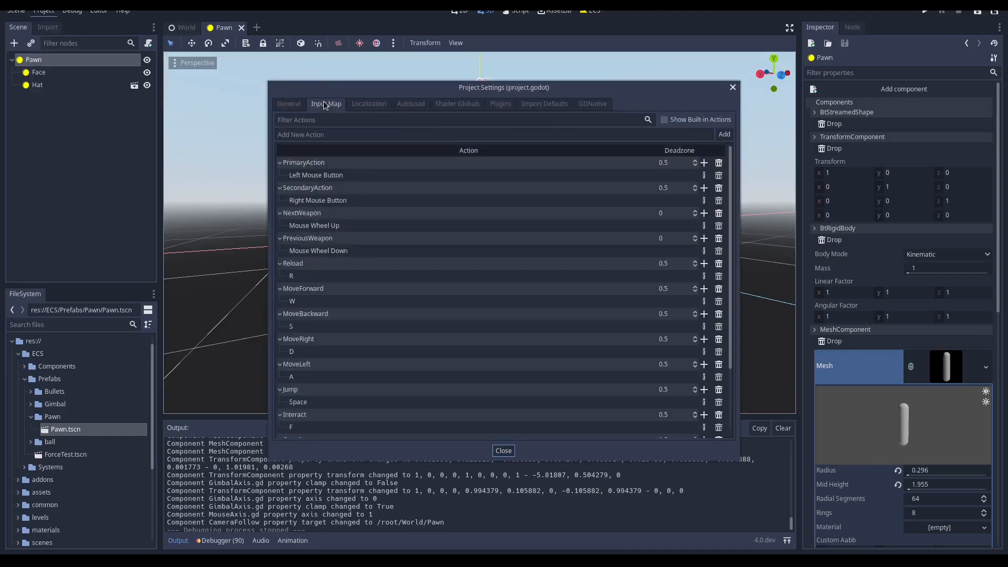
Scroll through the Input Map actions MoveForward, MoveBackward, MoveLeft, MoveRight and Jump
scroll("down", 3)
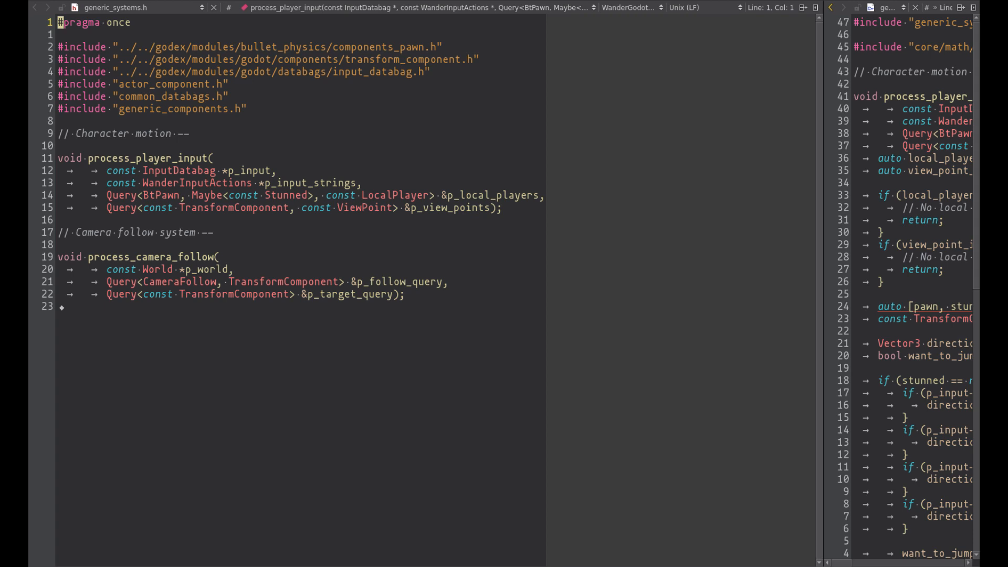
double_click(162, 196)
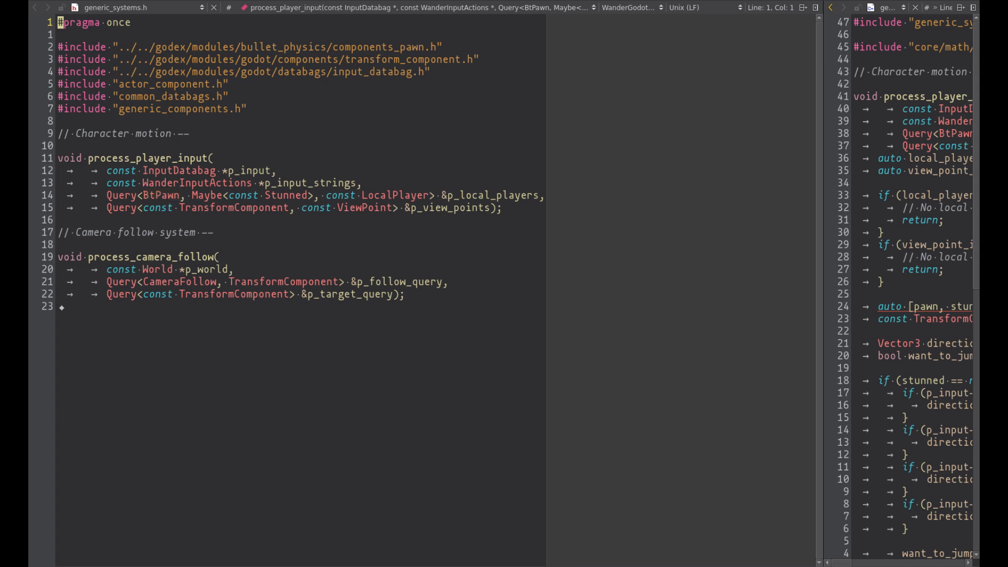
double_click(397, 196)
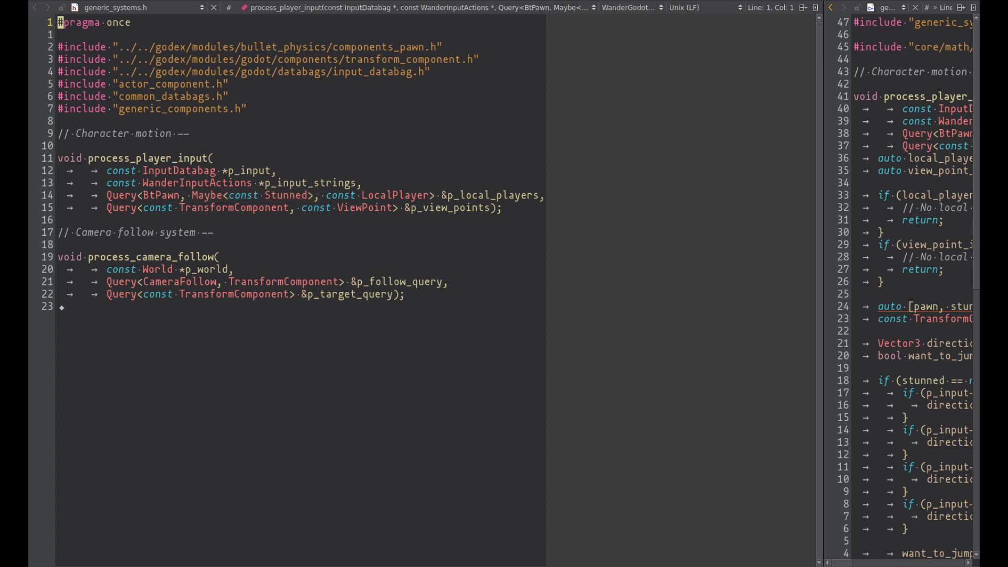
double_click(208, 195)
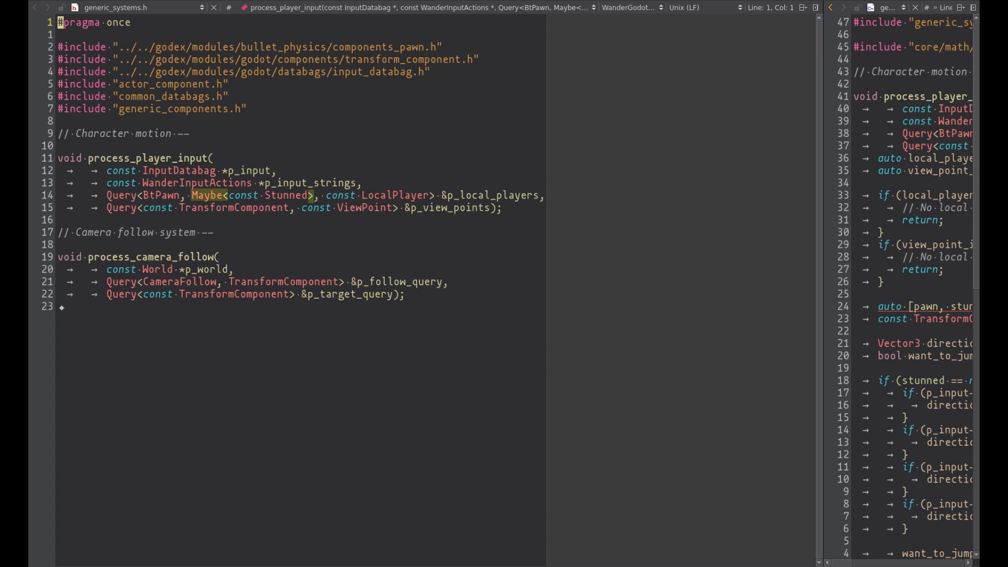
double_click(285, 195)
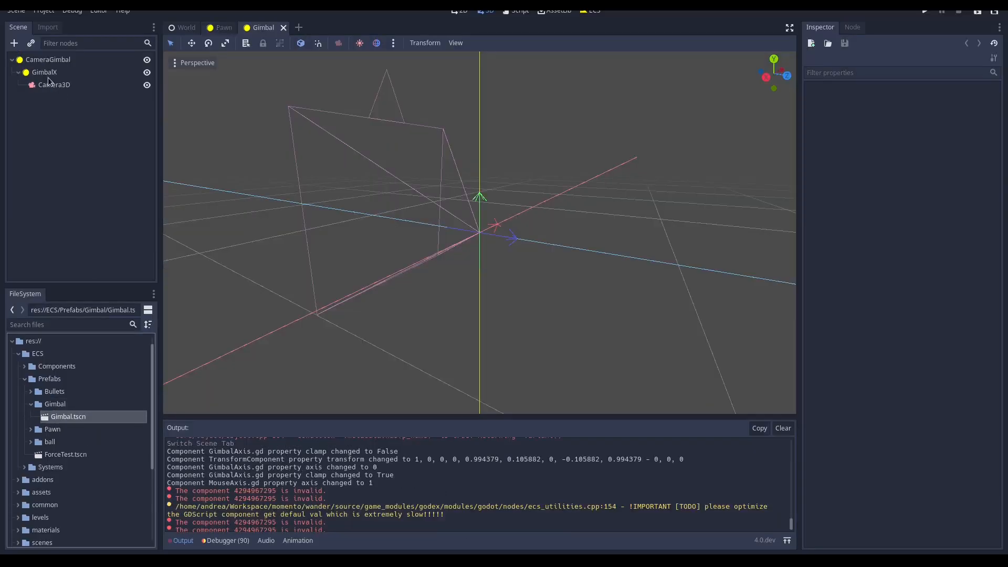
Select a node in the Gimbal scene tree with CameraGimbal, GimbalX and Camera3D
left_click(44, 71)
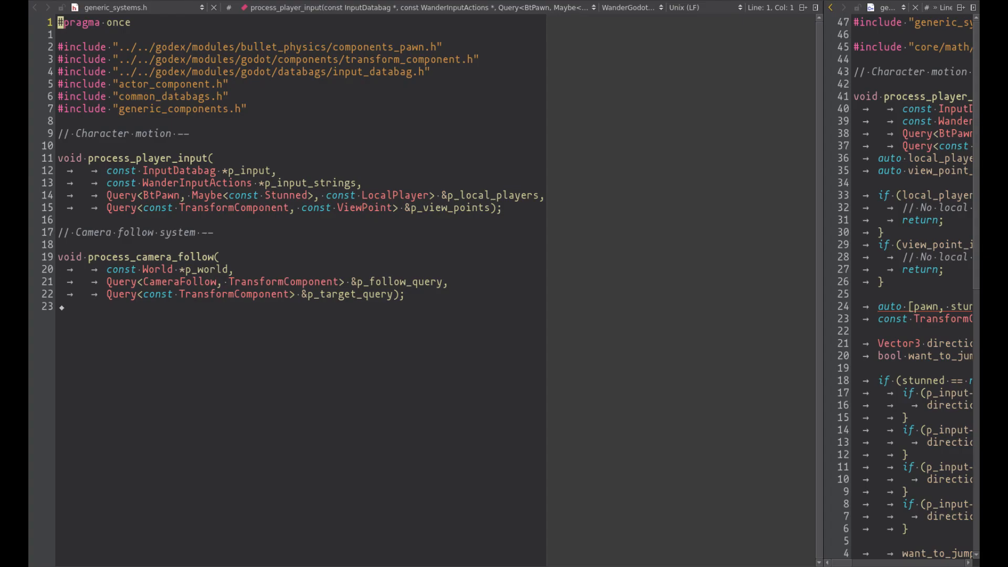
Jump into the process_player_input function body in generic_systems.cpp
double_click(363, 208)
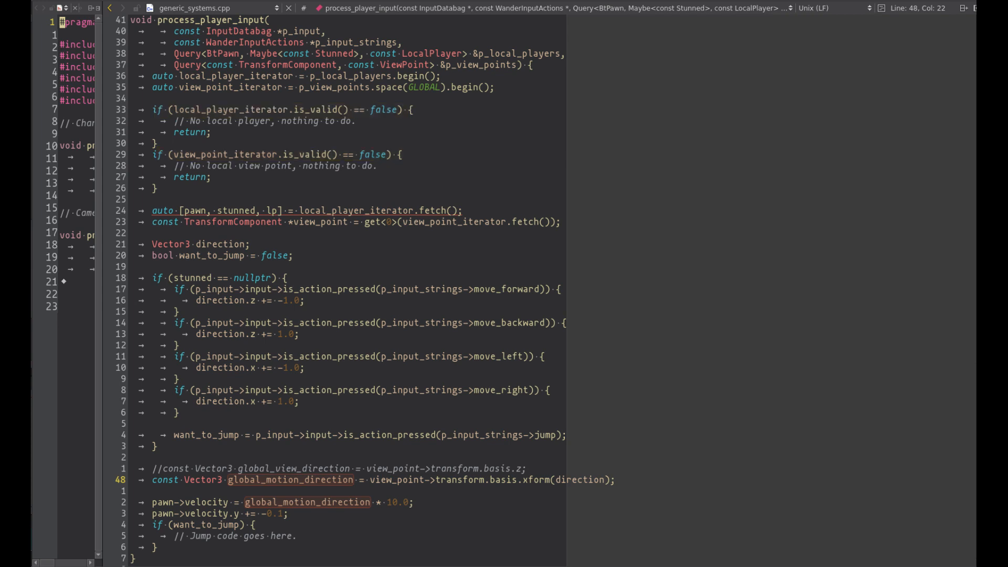
Highlight uses of global_motion_direction, then add ProcessPlayerInput to the Physics pipeline
double_click(437, 210)
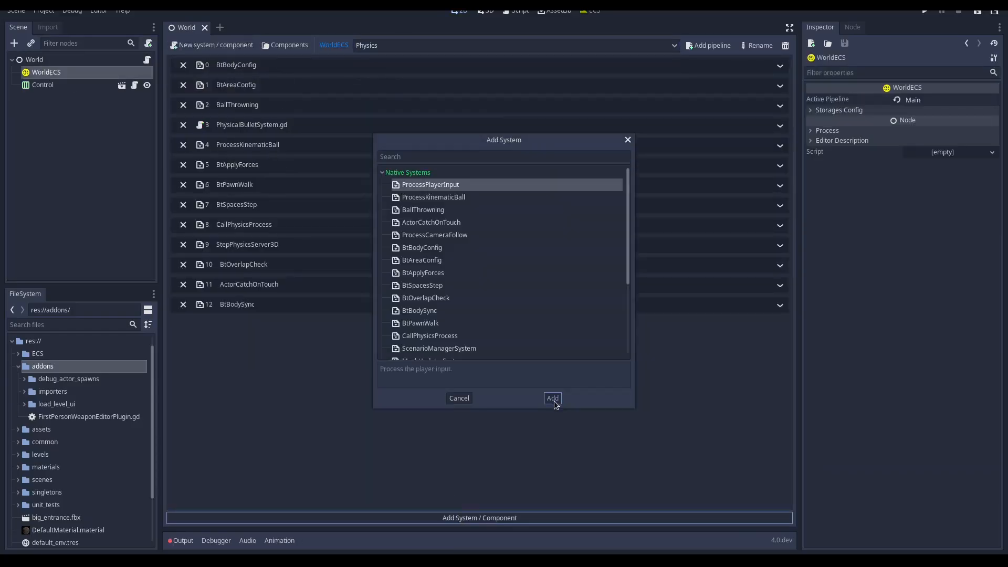
left_click(552, 398)
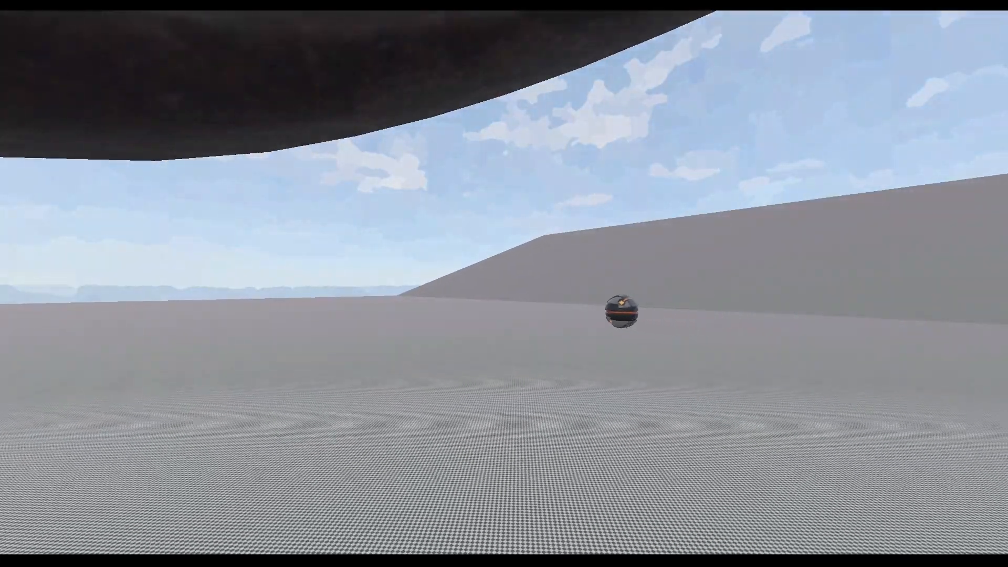
Walk the pawn toward the left edge of the ground as the camera swings toward the slope
scroll("right", 3)
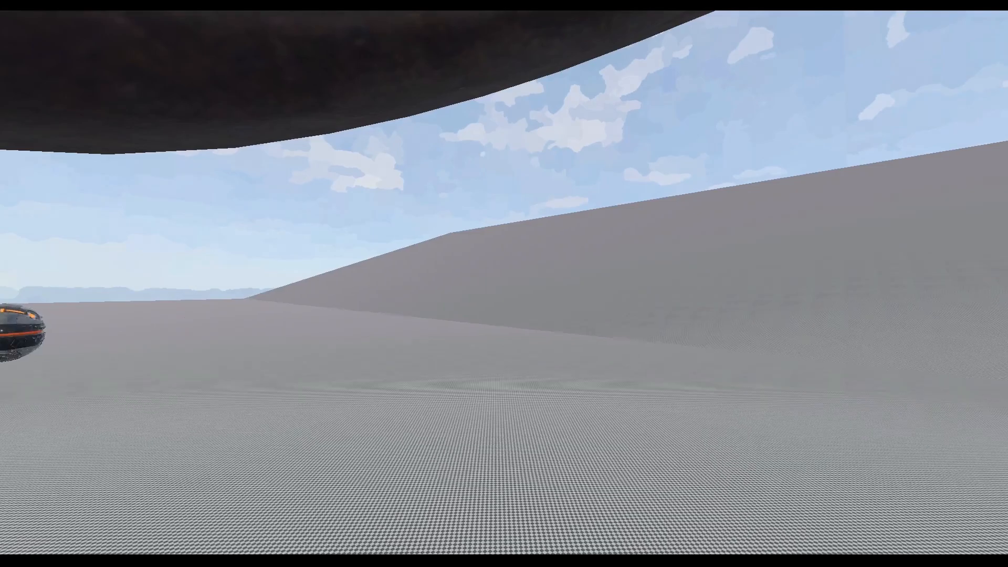